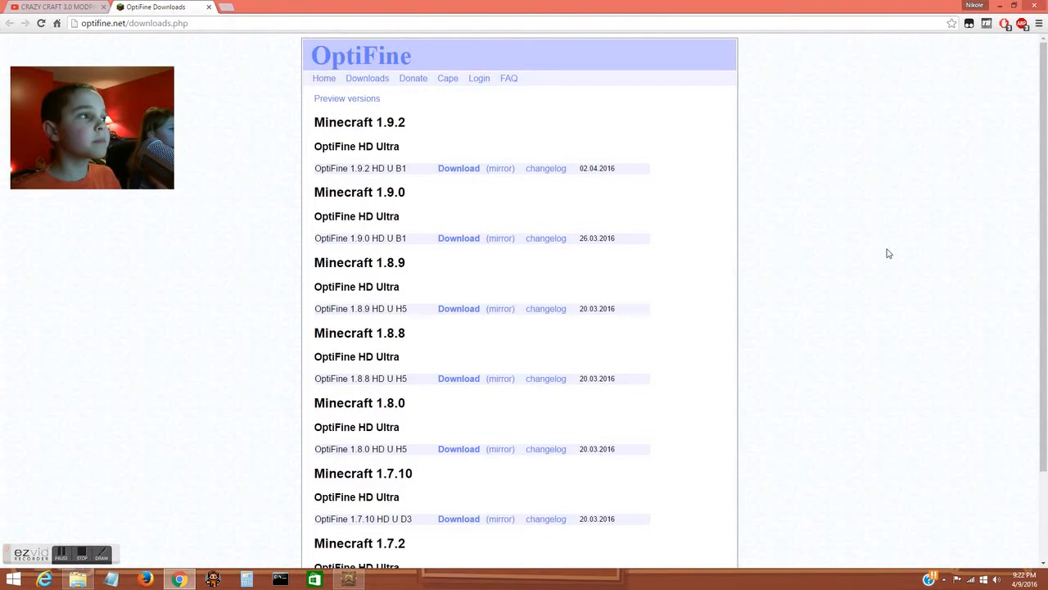
# Start the OptiFine 1.9.2 download, staying on and reloading the AdF.ly redirect page.
pyautogui.scroll(-3)
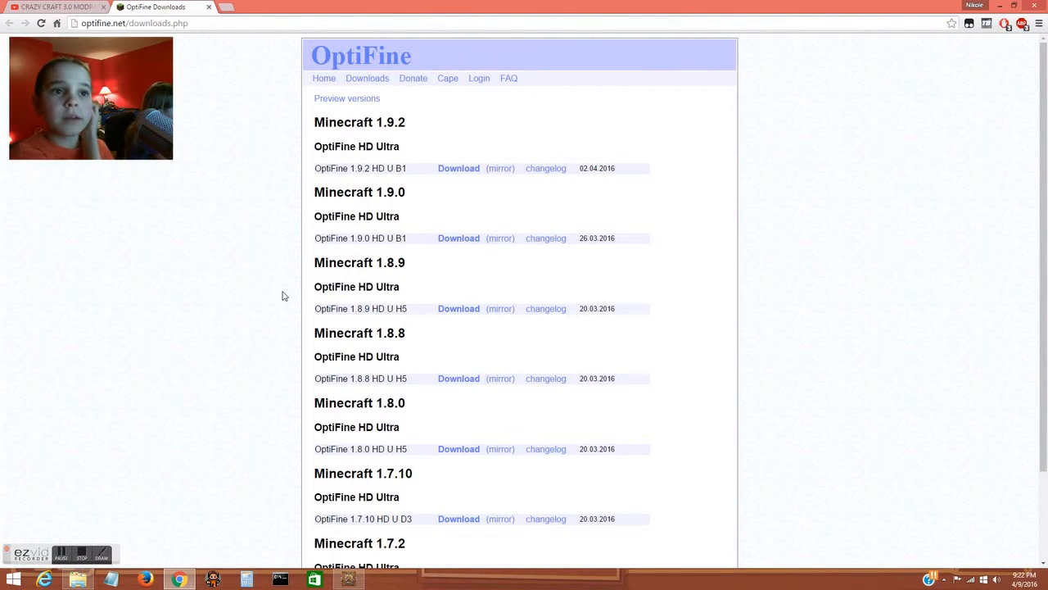
pyautogui.moveTo(470, 221)
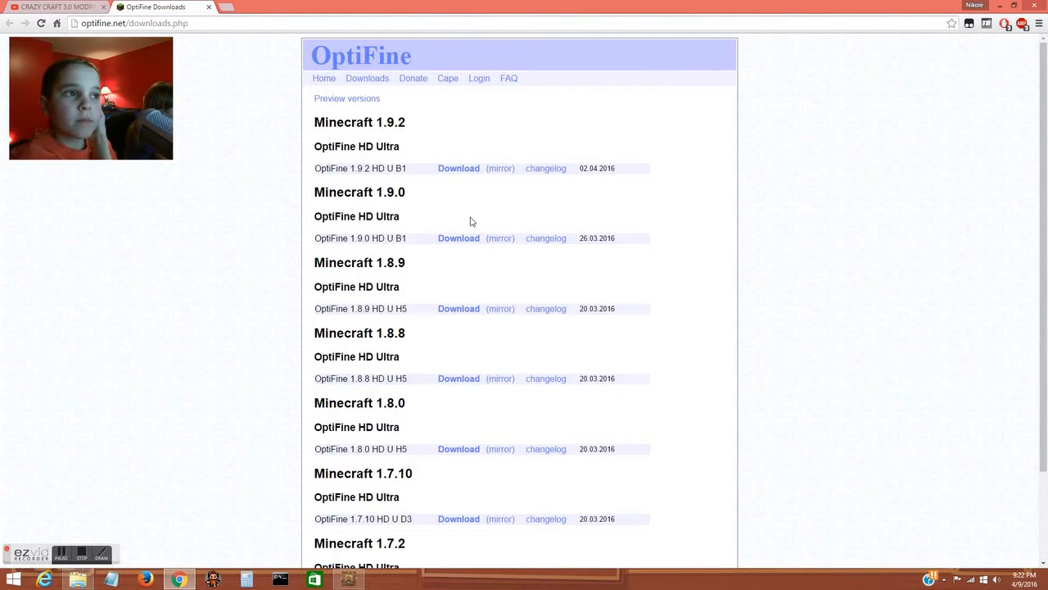
pyautogui.moveTo(973, 469)
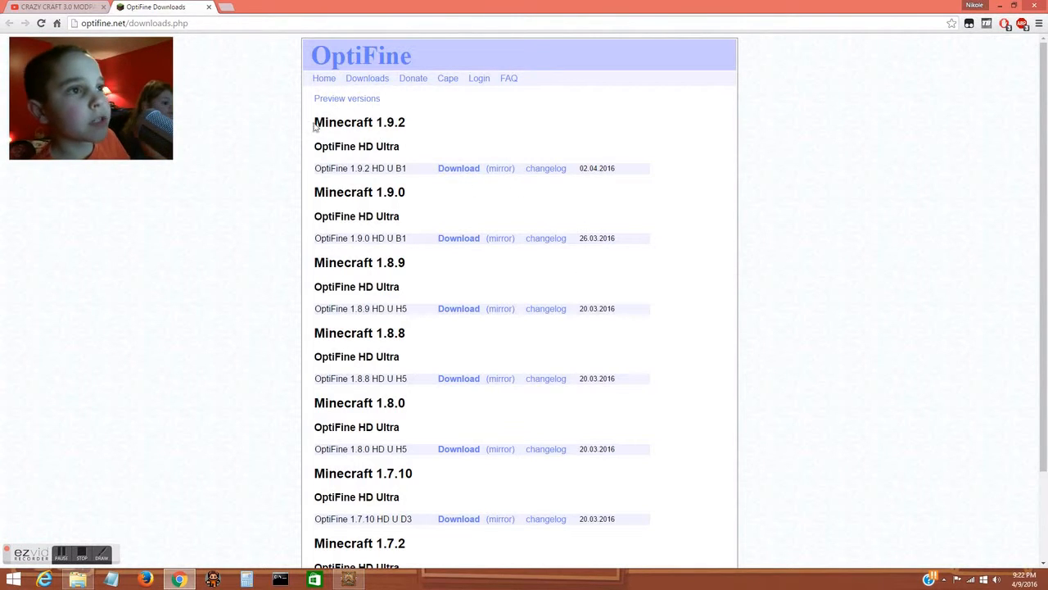
pyautogui.doubleClick(359, 122)
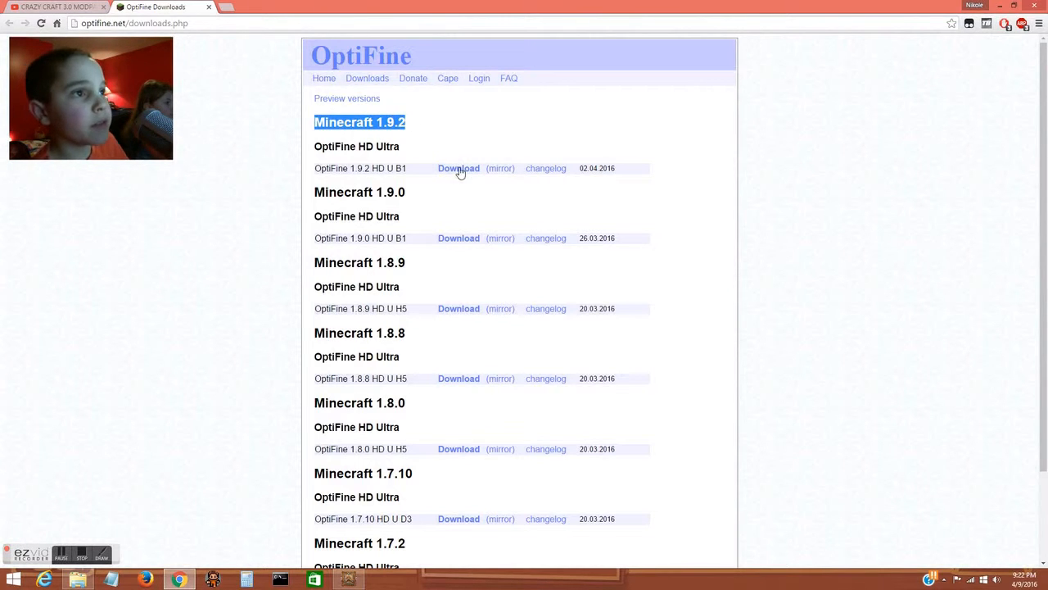
pyautogui.click(459, 168)
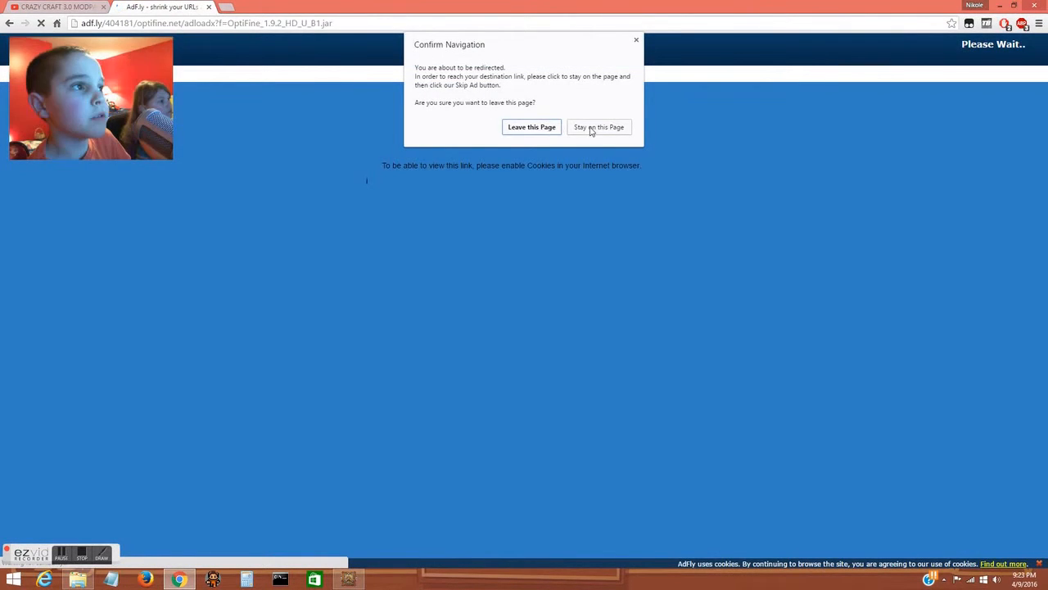
pyautogui.click(599, 127)
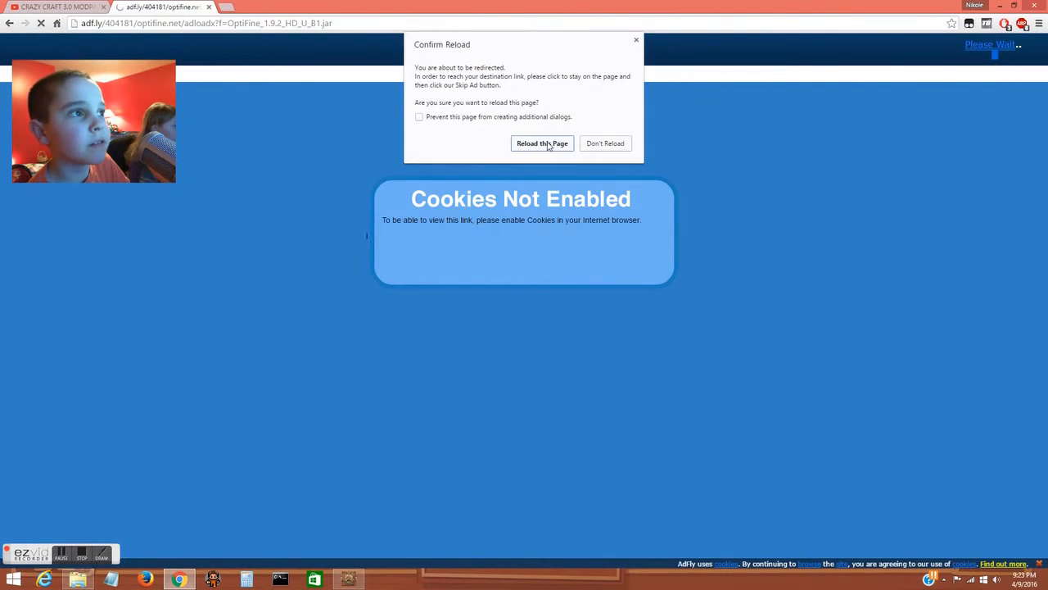
pyautogui.click(542, 142)
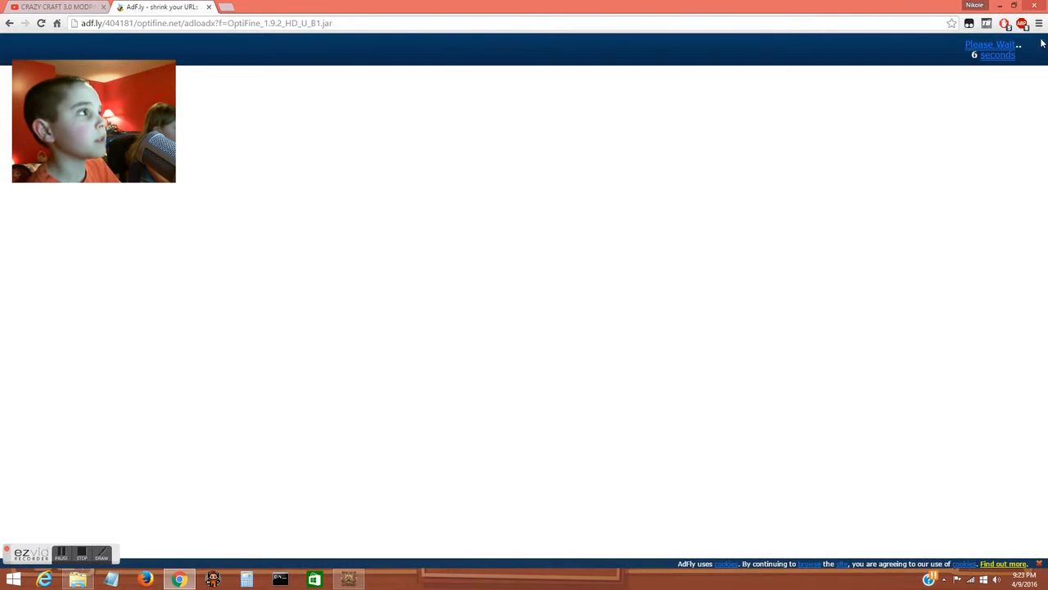
pyautogui.moveTo(559, 120)
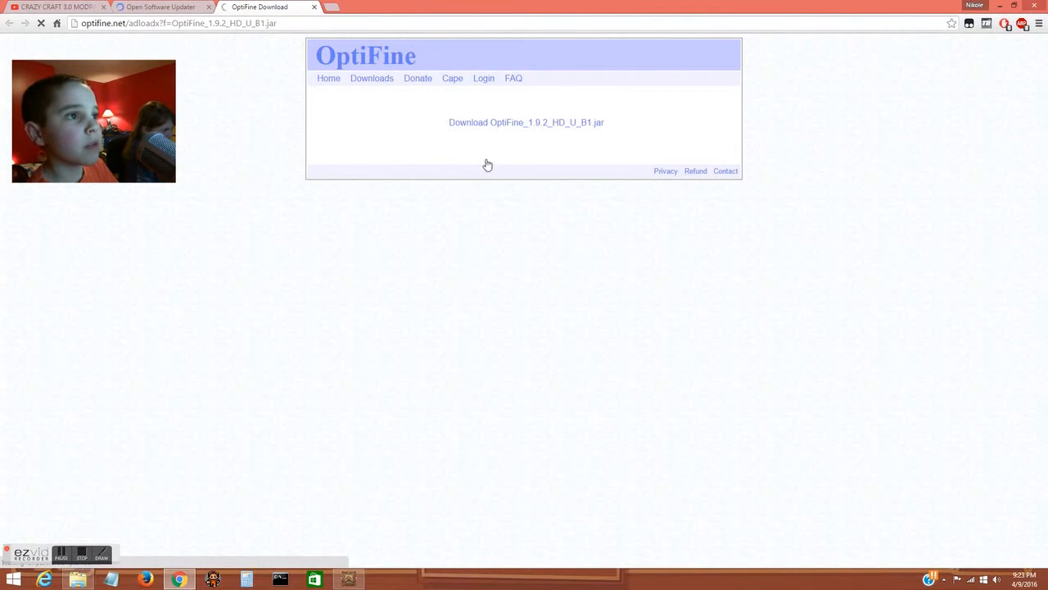
pyautogui.moveTo(501, 123)
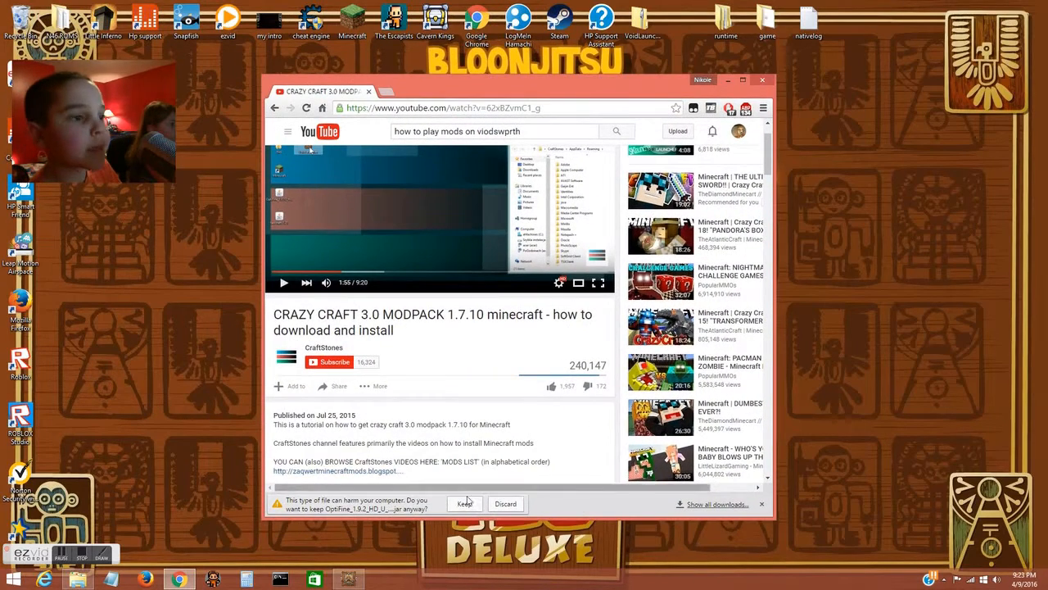
# Keep the flagged OptiFine jar and run it from the desktop.
pyautogui.click(464, 503)
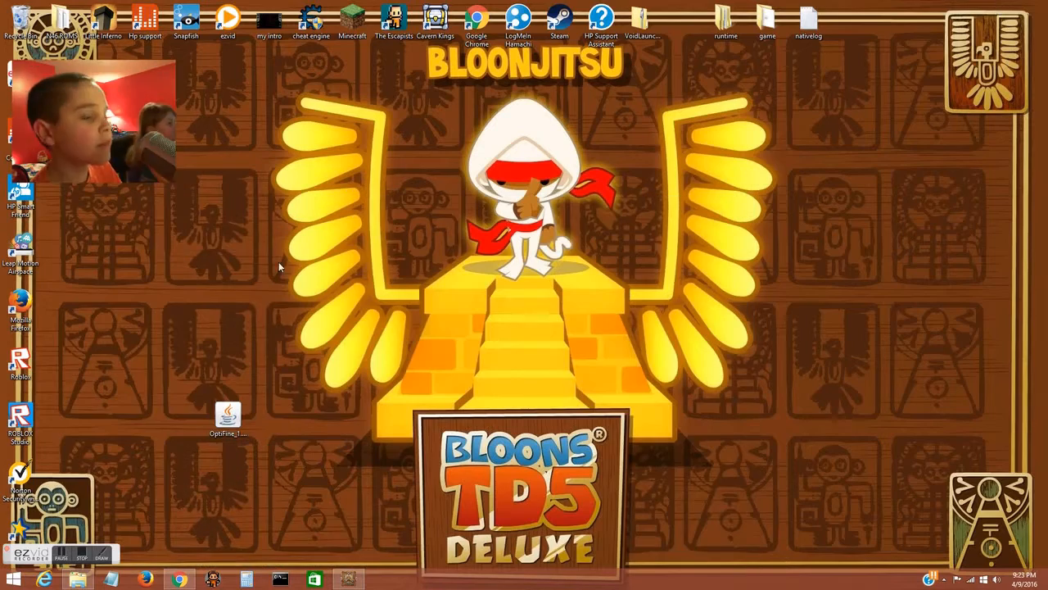
pyautogui.doubleClick(228, 414)
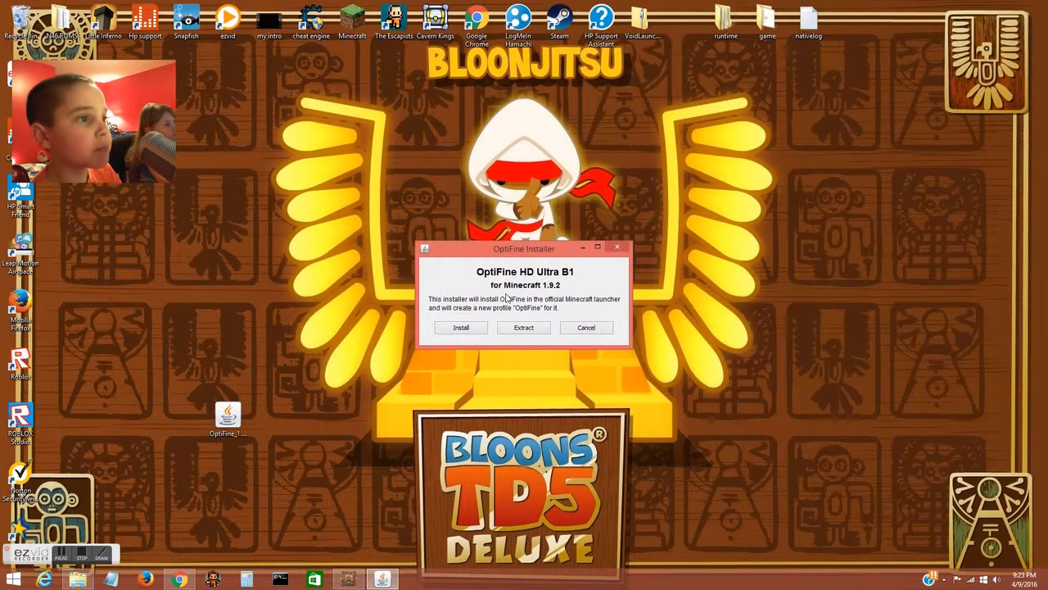
# Install OptiFine HD Ultra B1 and confirm the completion message.
pyautogui.click(460, 327)
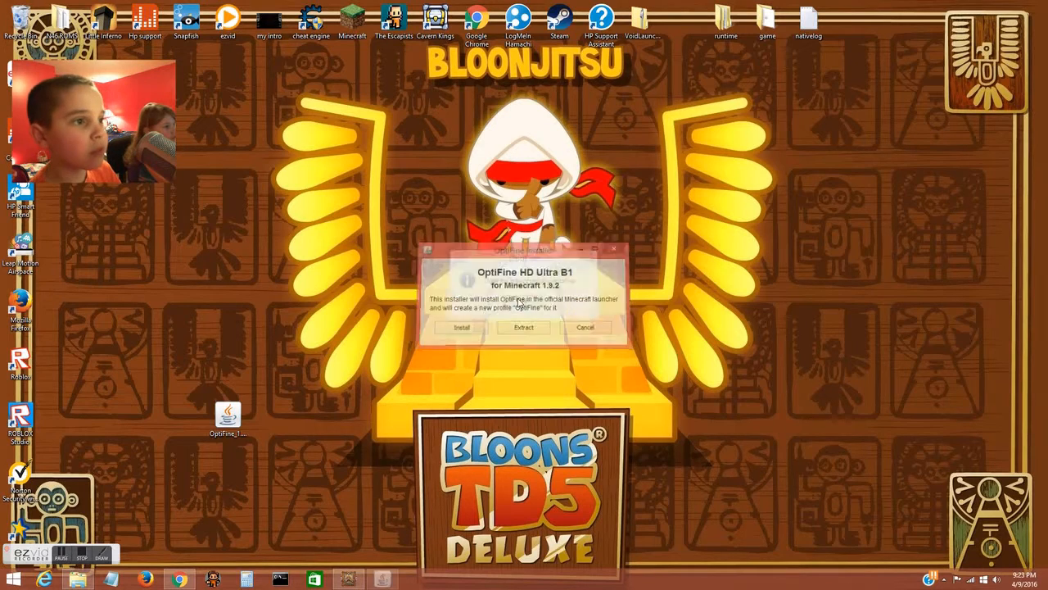
pyautogui.click(585, 327)
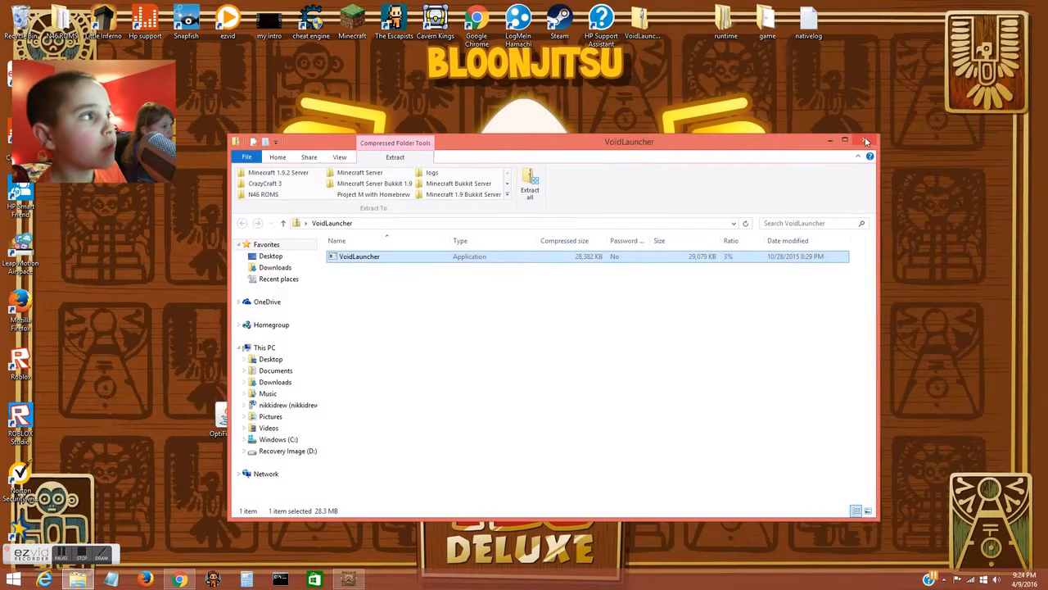
# Close the VoidLauncher folder window and open the Windows Search panel.
pyautogui.click(866, 141)
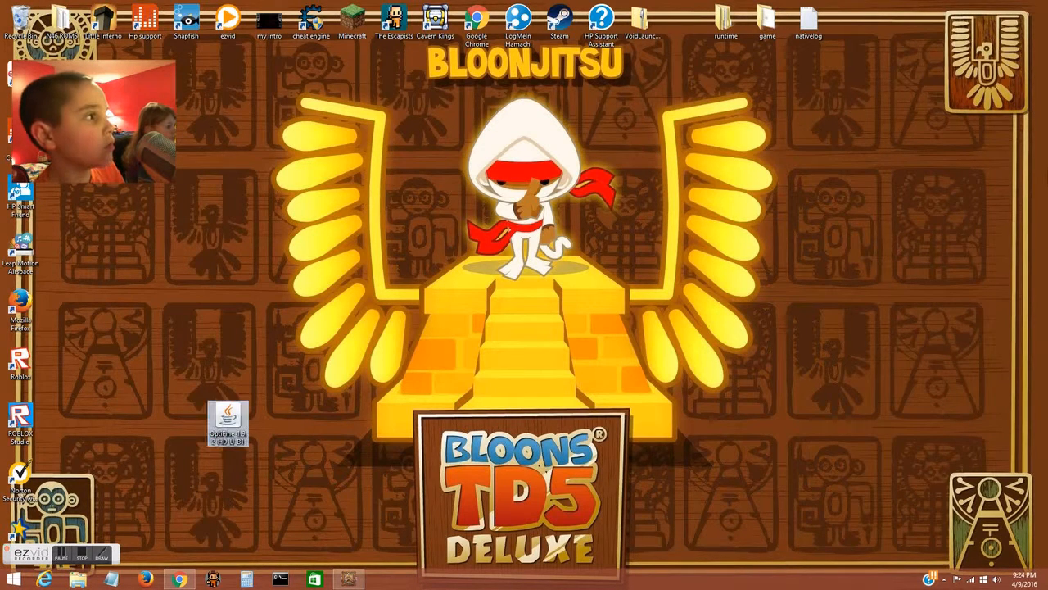
pyautogui.click(227, 421)
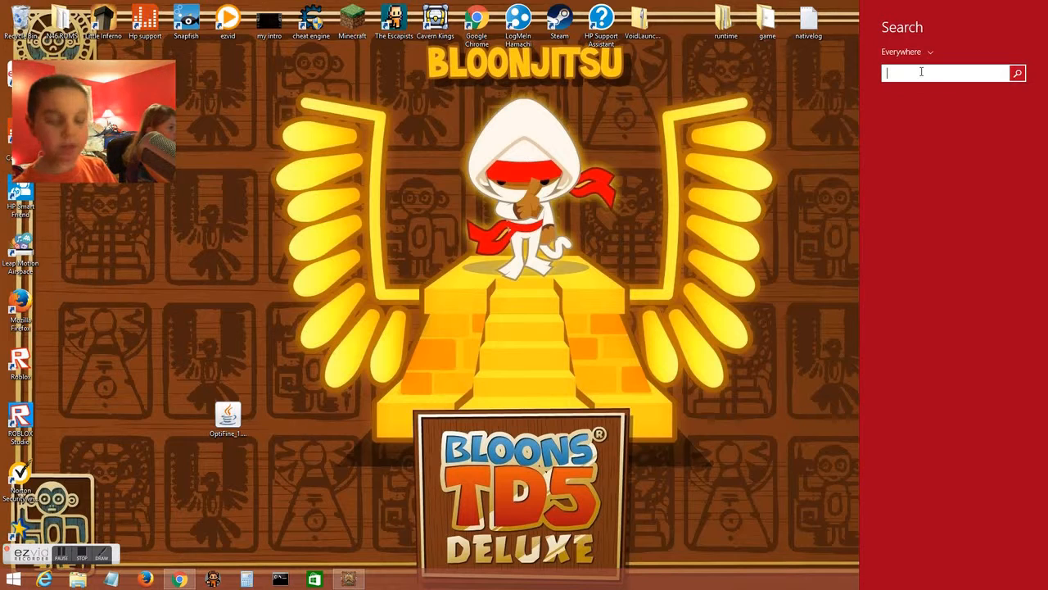
# Search %appdata% and open the AppData Roaming folder.
pyautogui.write('%appdata%')
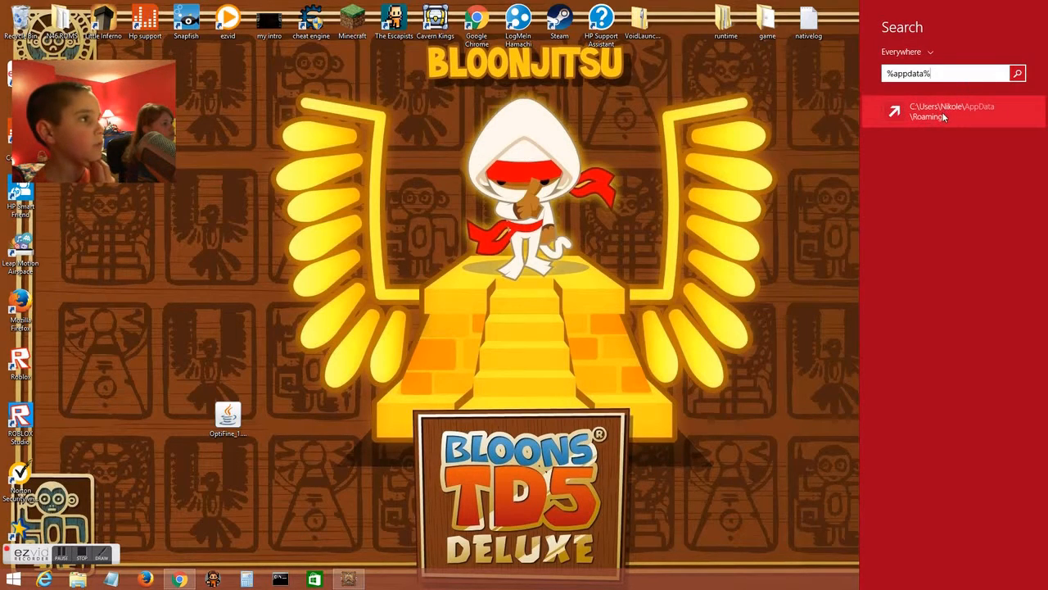
pyautogui.click(951, 109)
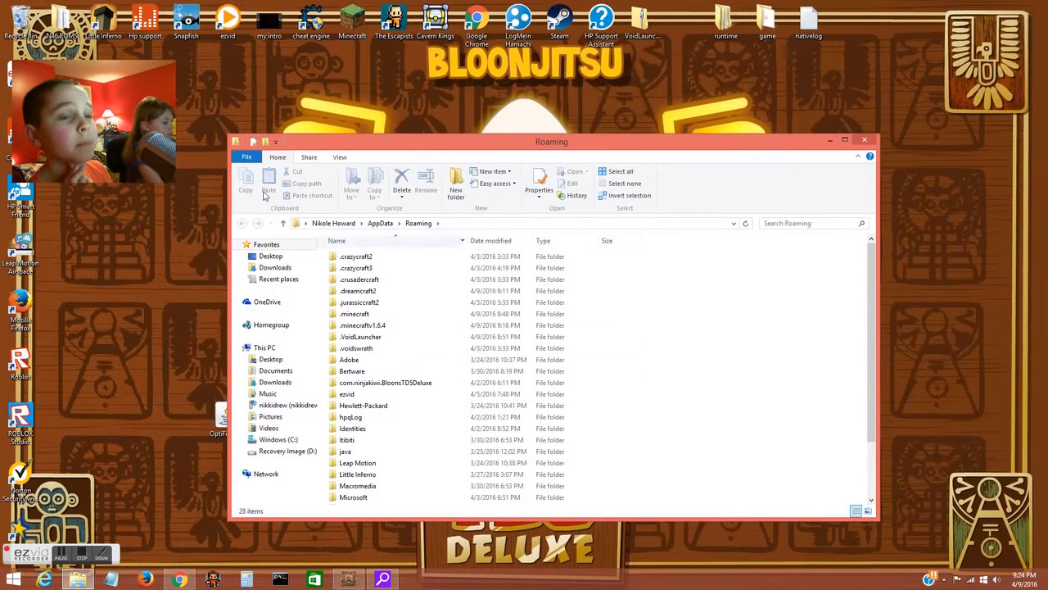
# Open the .minecraftv1.6.4 folder by mistake and go back to Roaming.
pyautogui.click(353, 371)
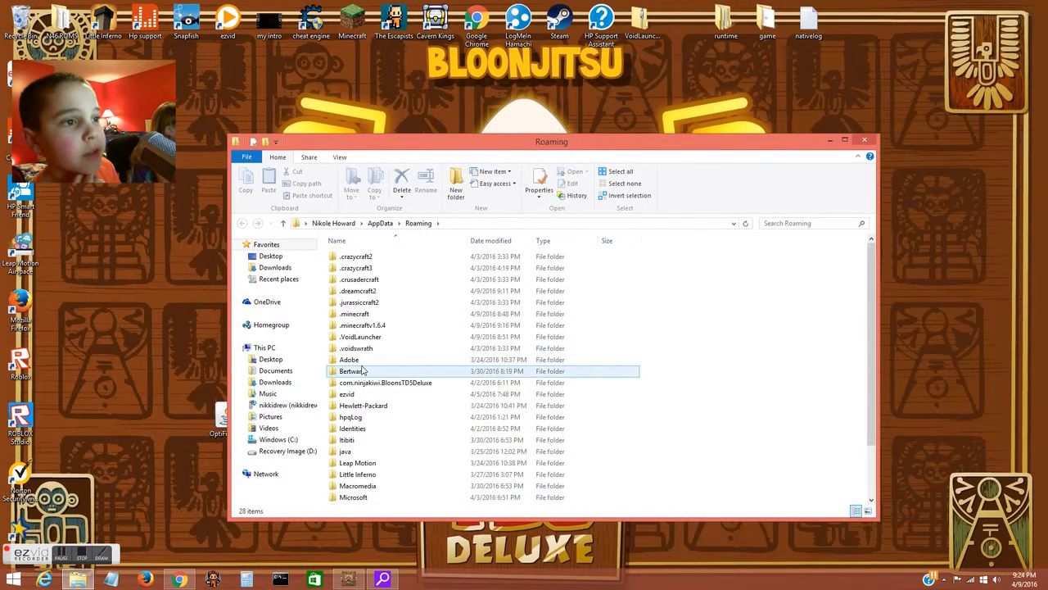
pyautogui.click(355, 314)
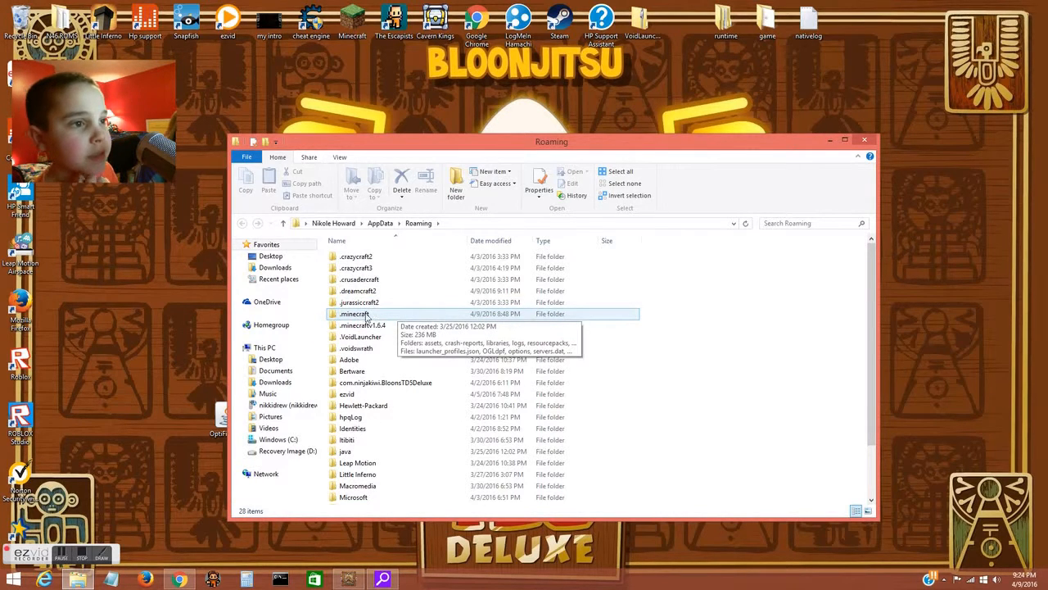
pyautogui.doubleClick(358, 325)
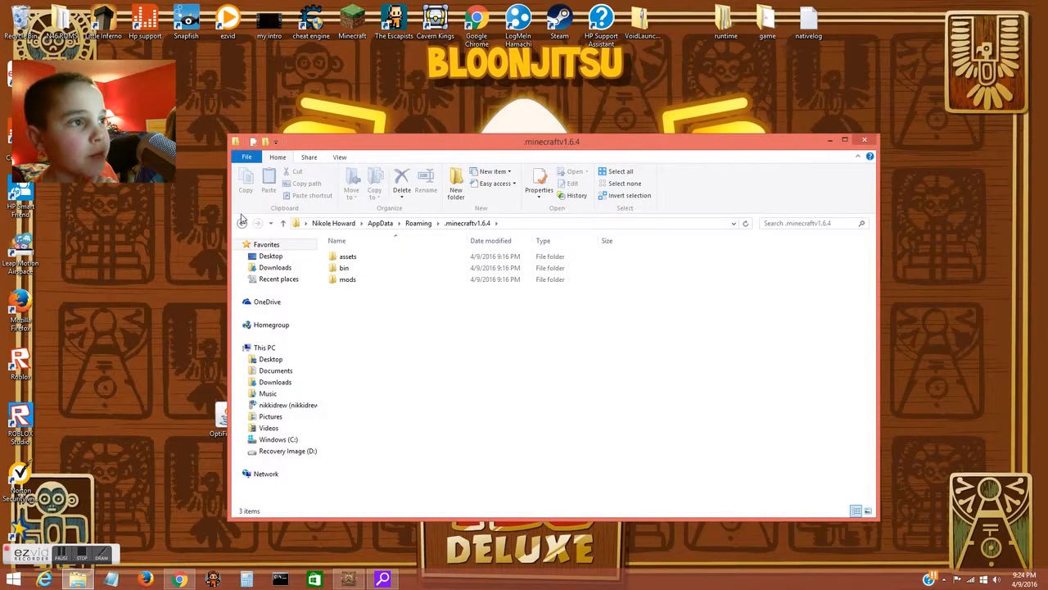
pyautogui.click(282, 223)
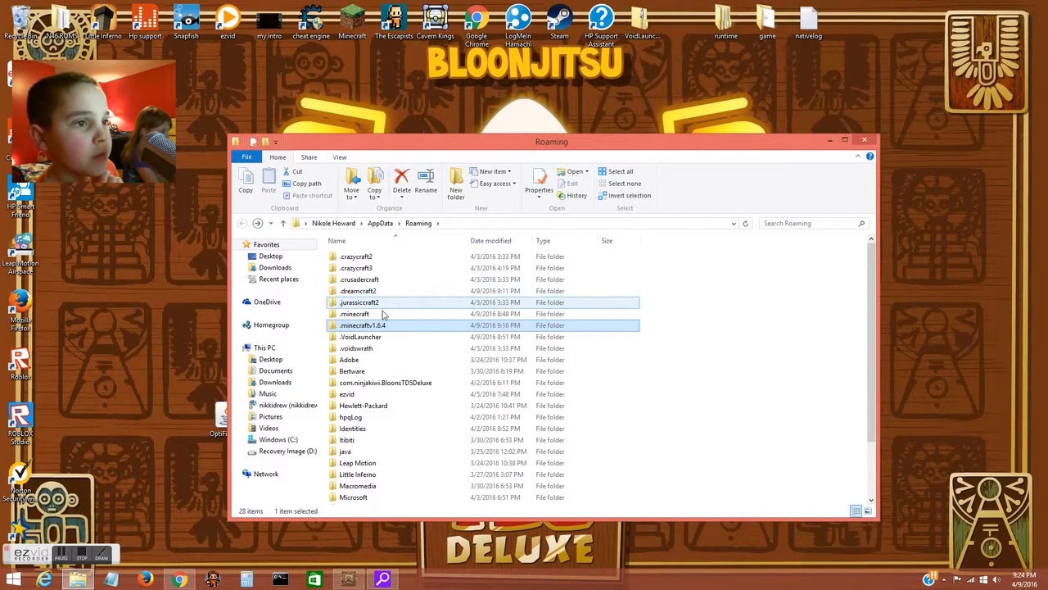
# Navigate .minecraft > versions > 1.9.2-OptiFine_HD_U_B1.
pyautogui.doubleClick(354, 314)
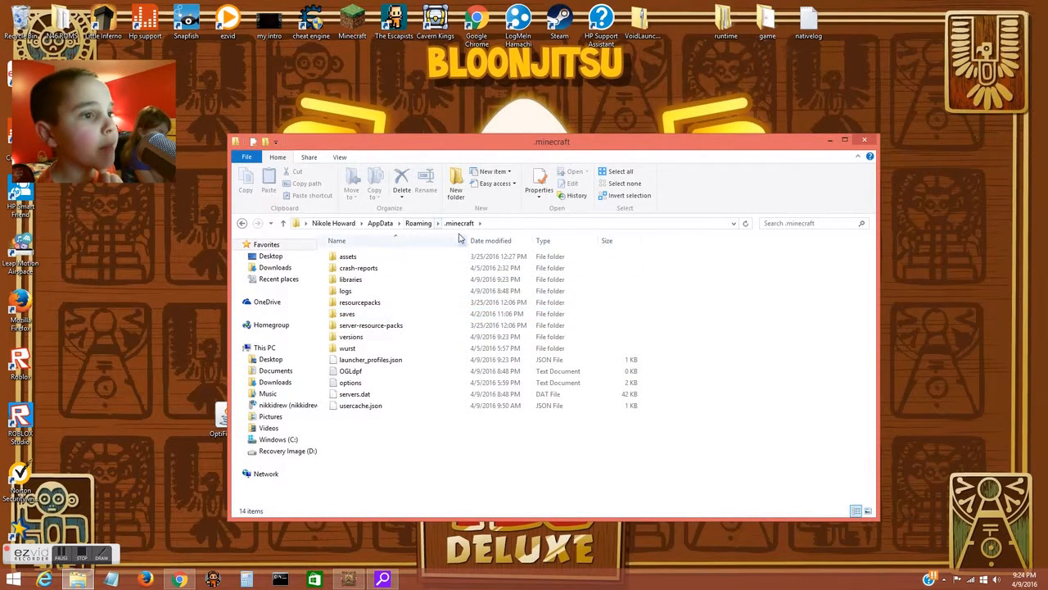
pyautogui.click(459, 223)
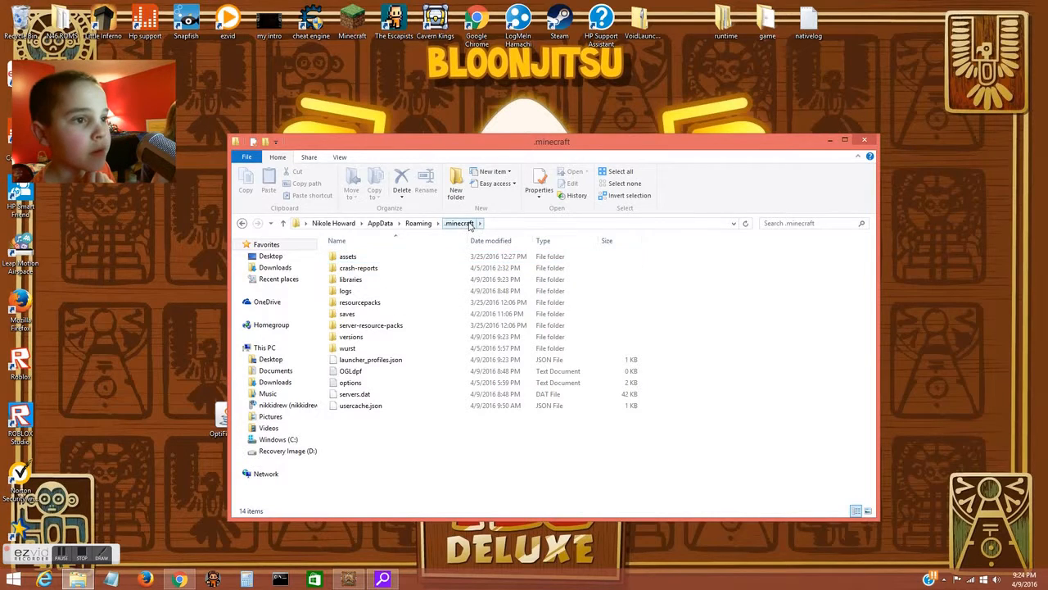
pyautogui.doubleClick(351, 336)
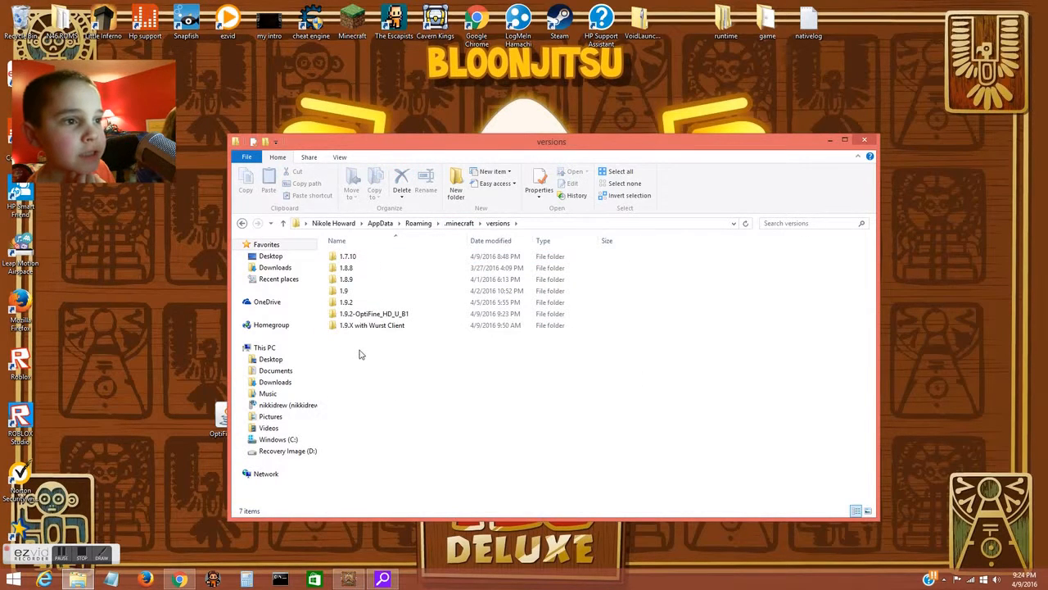
pyautogui.click(374, 314)
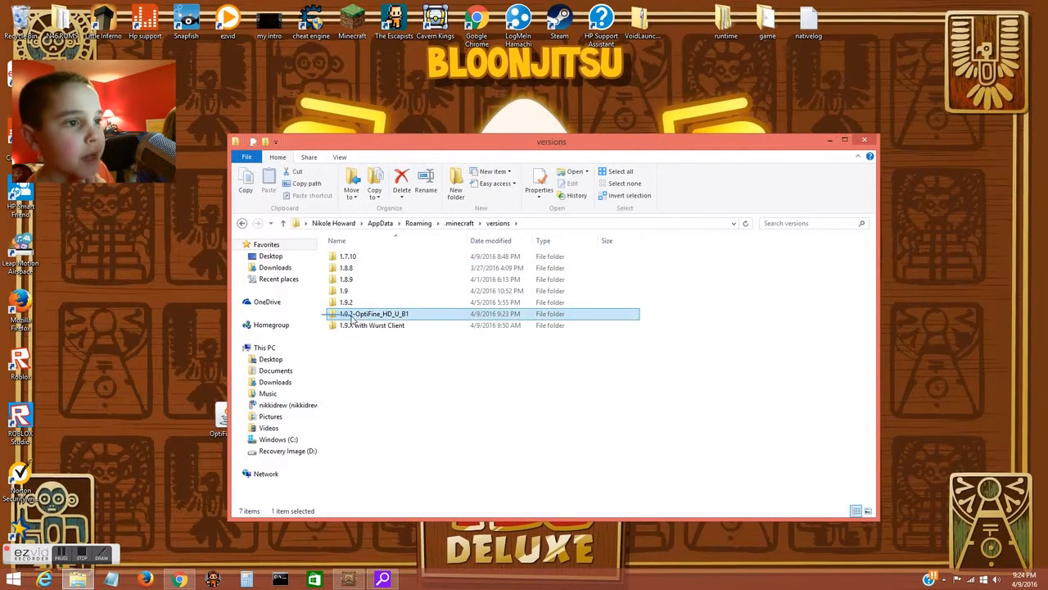
pyautogui.doubleClick(373, 314)
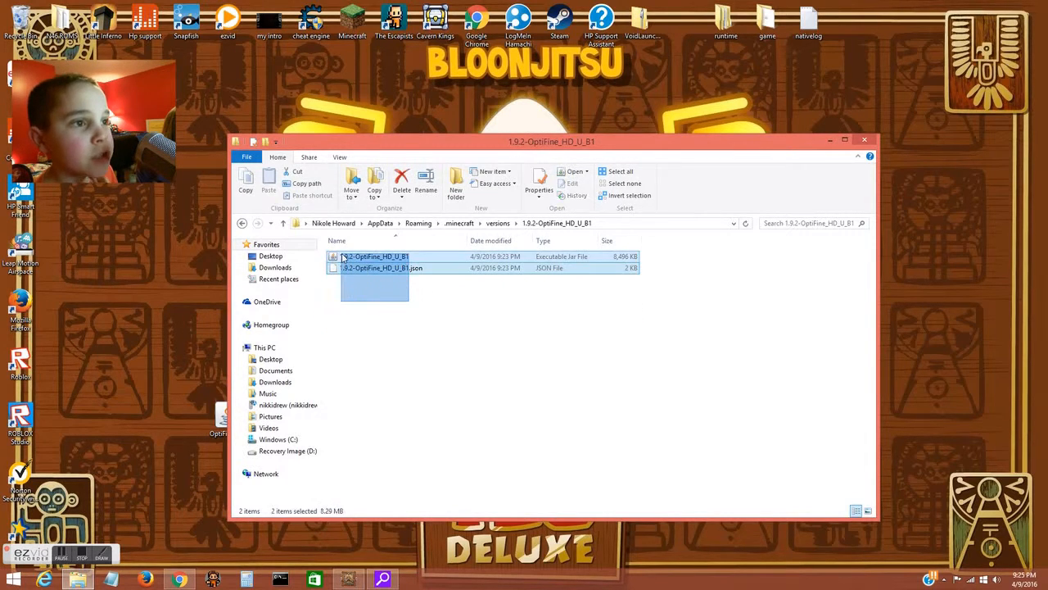
# Deselect the OptiFine jar and JSON files, then launch Minecraft Launcher.
pyautogui.click(377, 268)
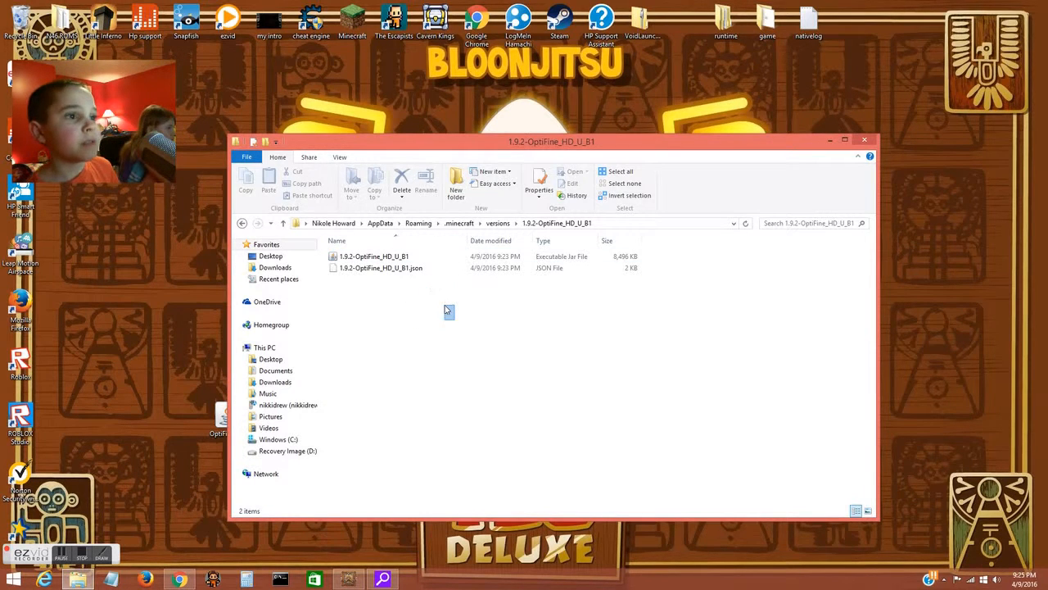
pyautogui.click(846, 140)
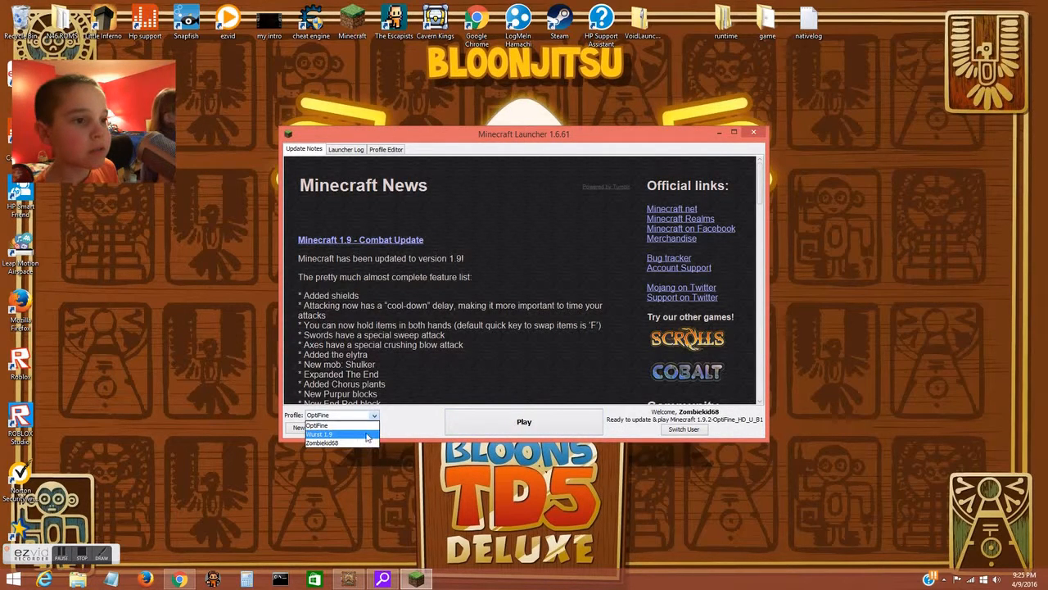
# Select the OptiFine profile from the launcher's bottom-left Profile dropdown.
pyautogui.click(318, 424)
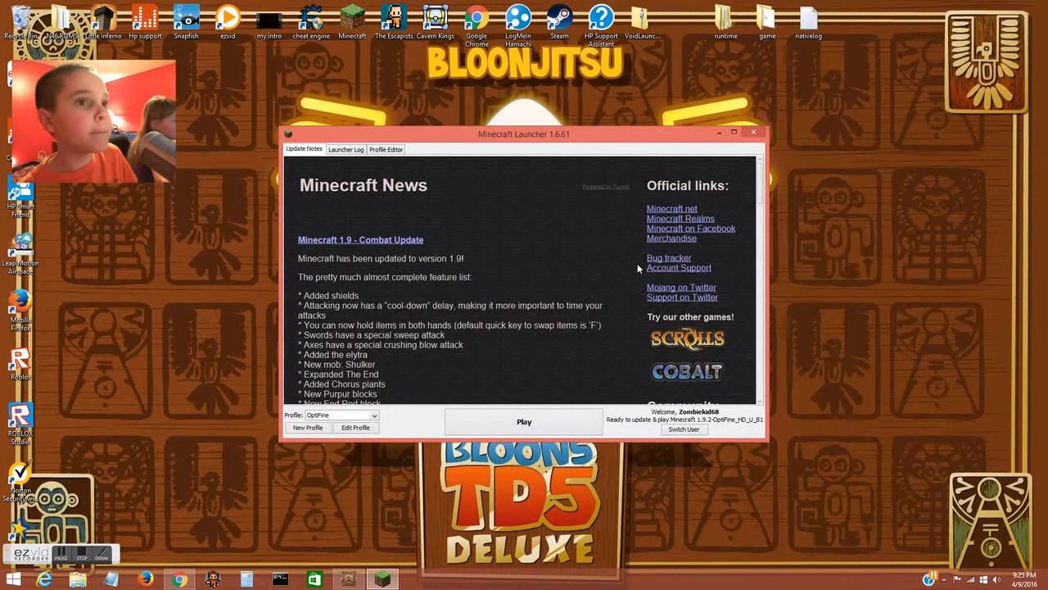
pyautogui.moveTo(487, 379)
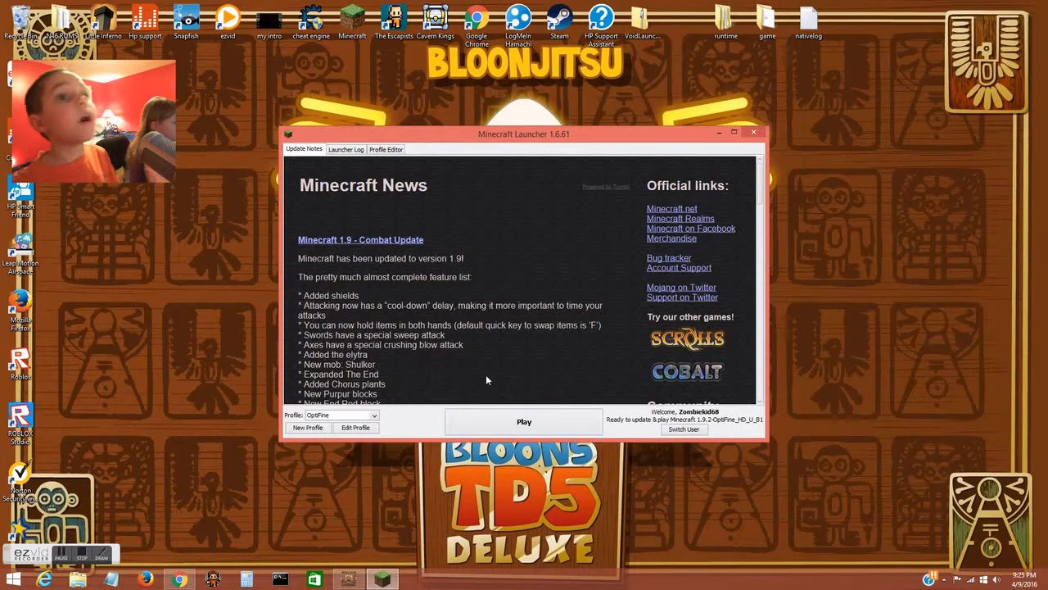